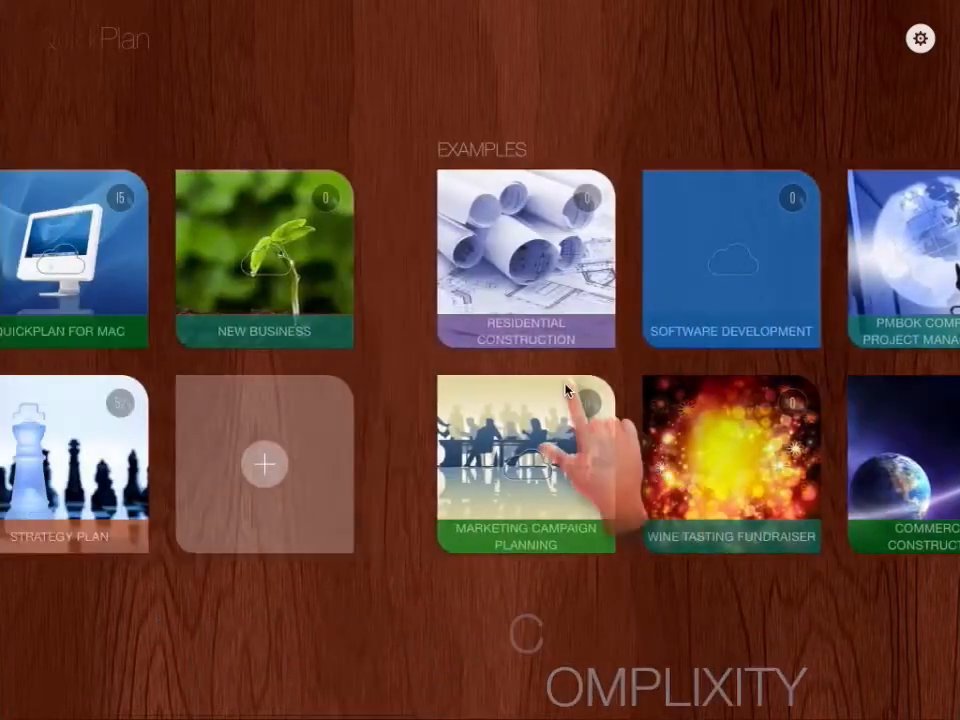
# Start a new empty project from the + tile on the projects screen
pyautogui.click(264, 464)
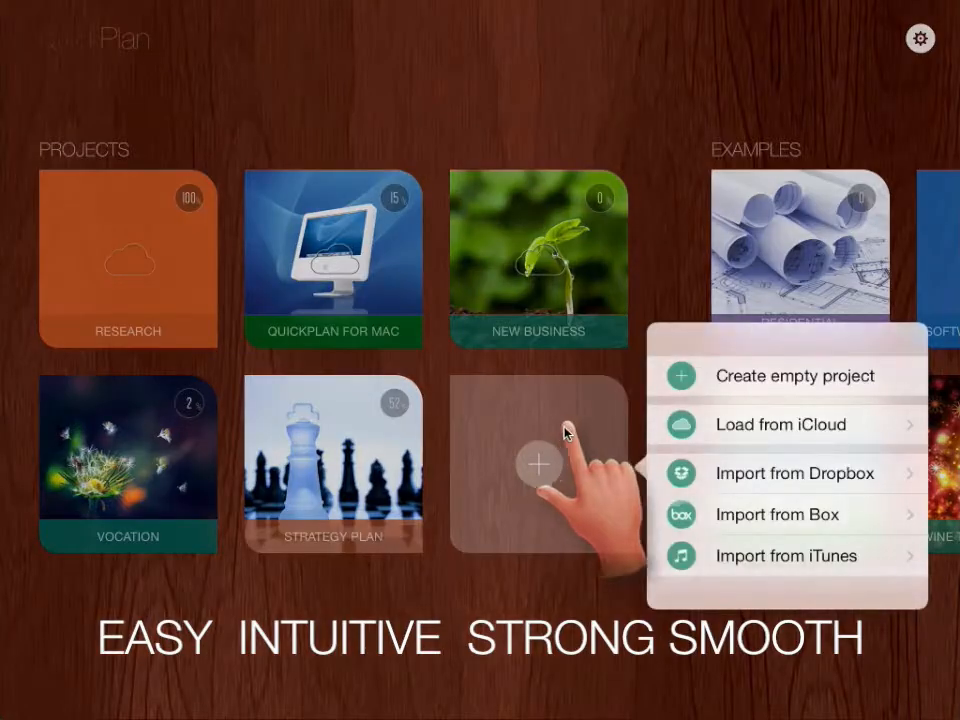
pyautogui.click(796, 375)
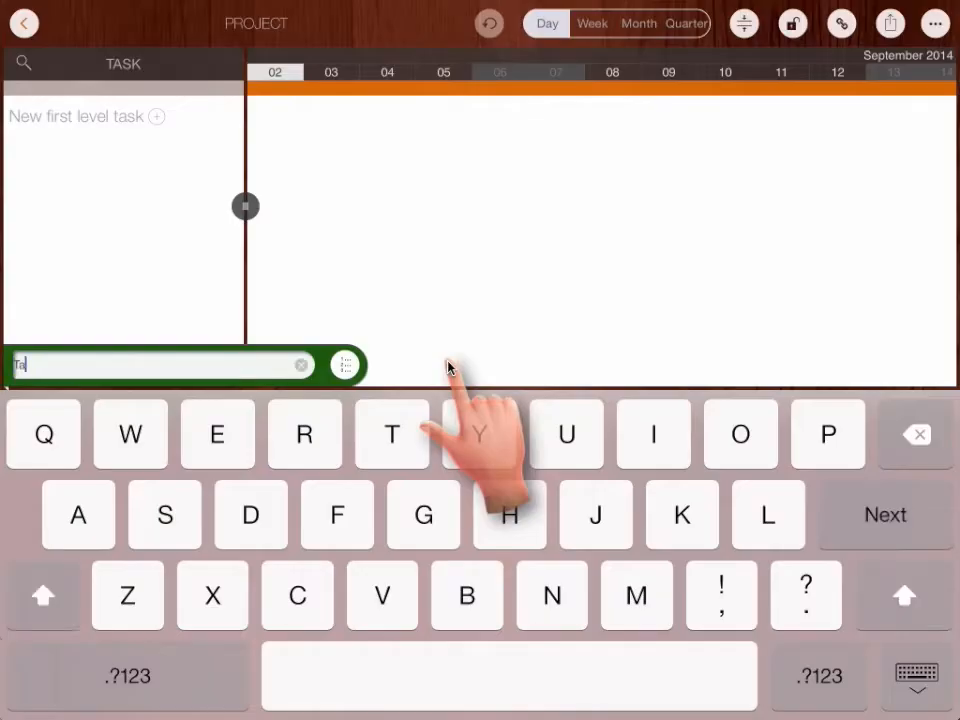
# Enter Task 1 and paste subtasks 1.1–1.4 with nested children into the outline
pyautogui.click(886, 514)
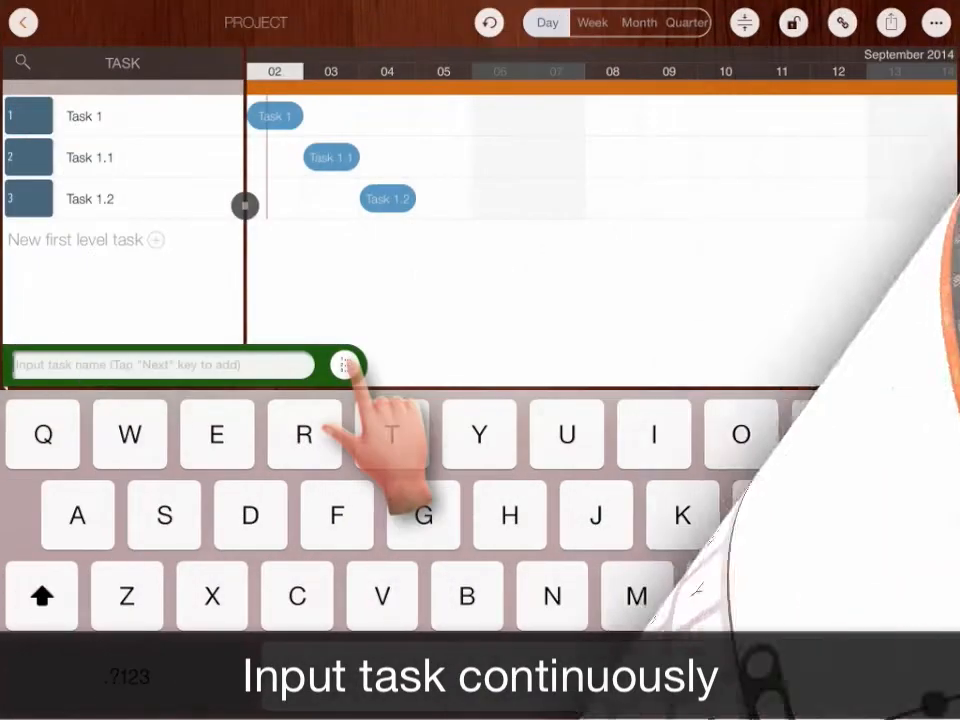
pyautogui.click(345, 364)
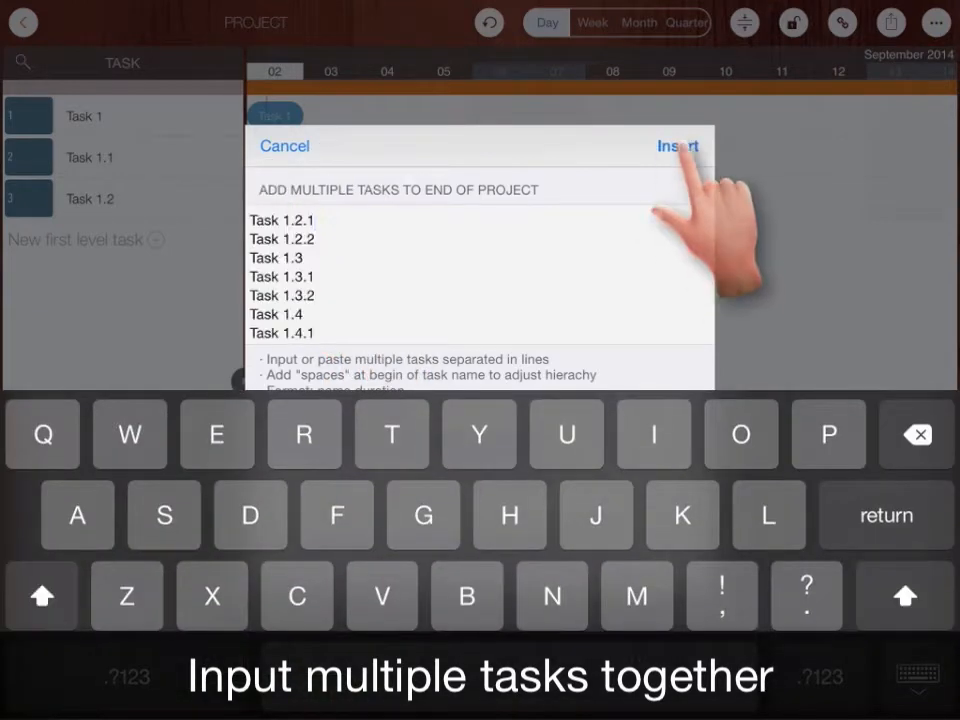
pyautogui.click(677, 145)
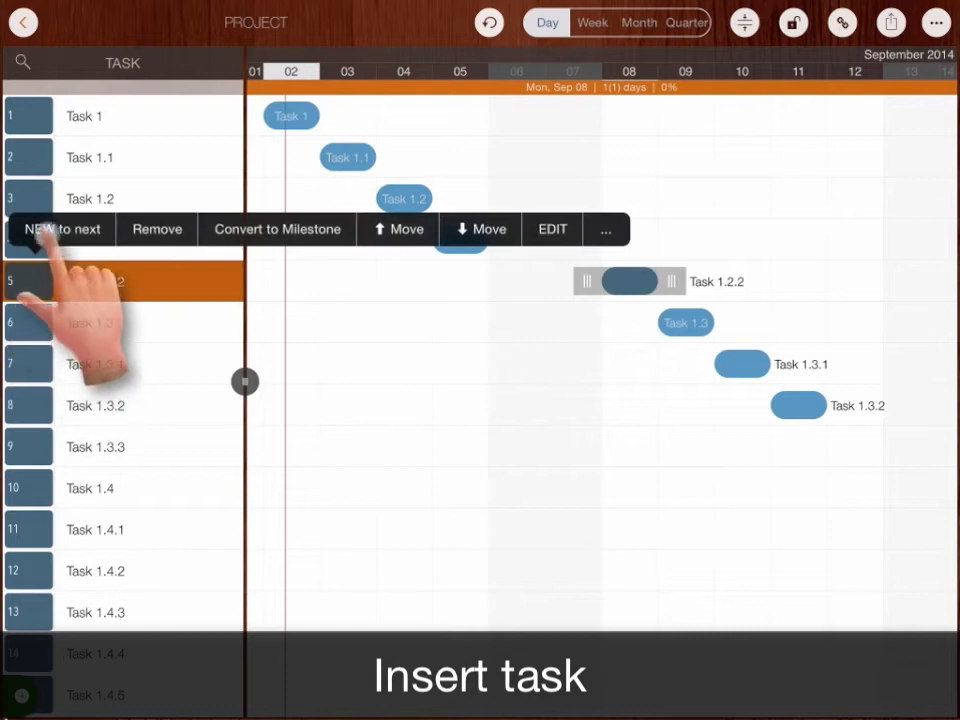
pyautogui.click(59, 229)
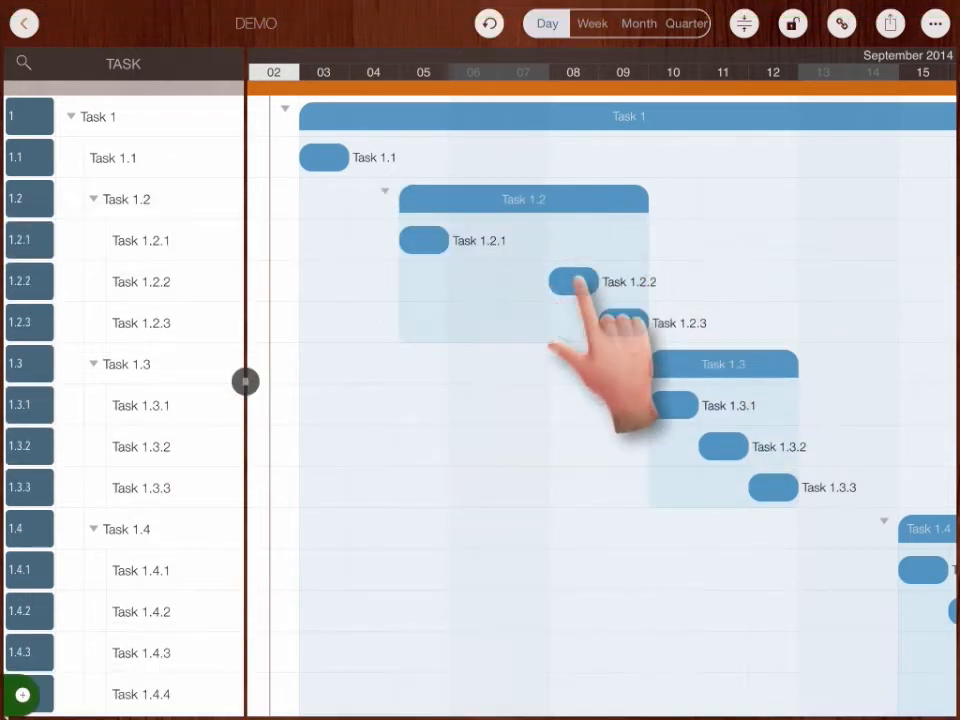
# Shift Task 1.2's subtasks earlier, recolour the groups, and make Task 1.3.3 a milestone
pyautogui.moveTo(570, 281); pyautogui.dragTo(550, 281)
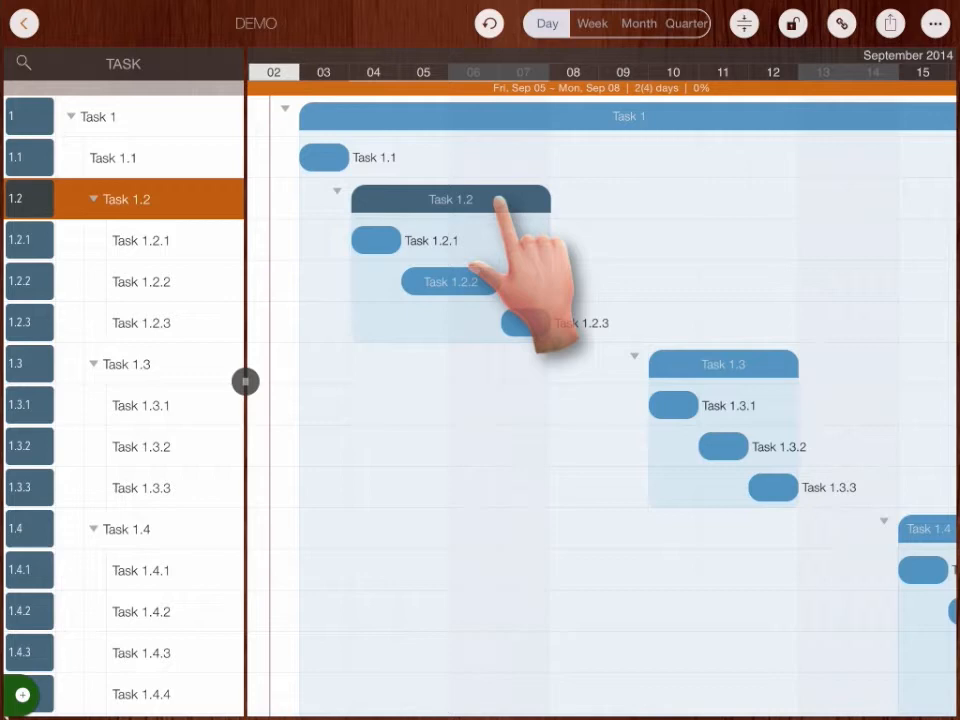
pyautogui.click(92, 199)
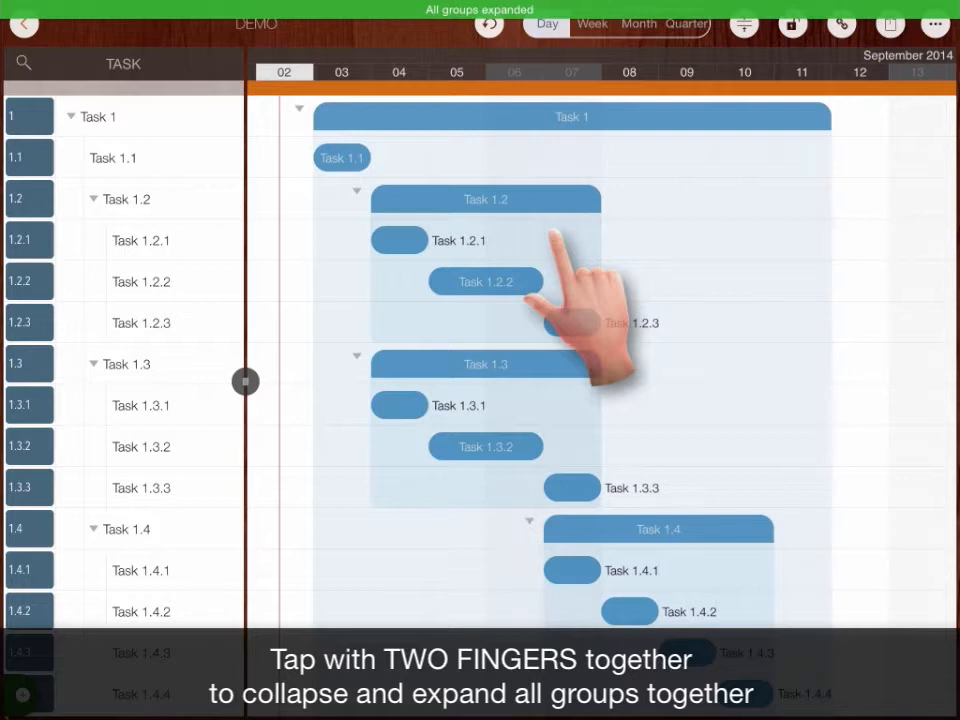
pyautogui.doubleClick(13, 116)
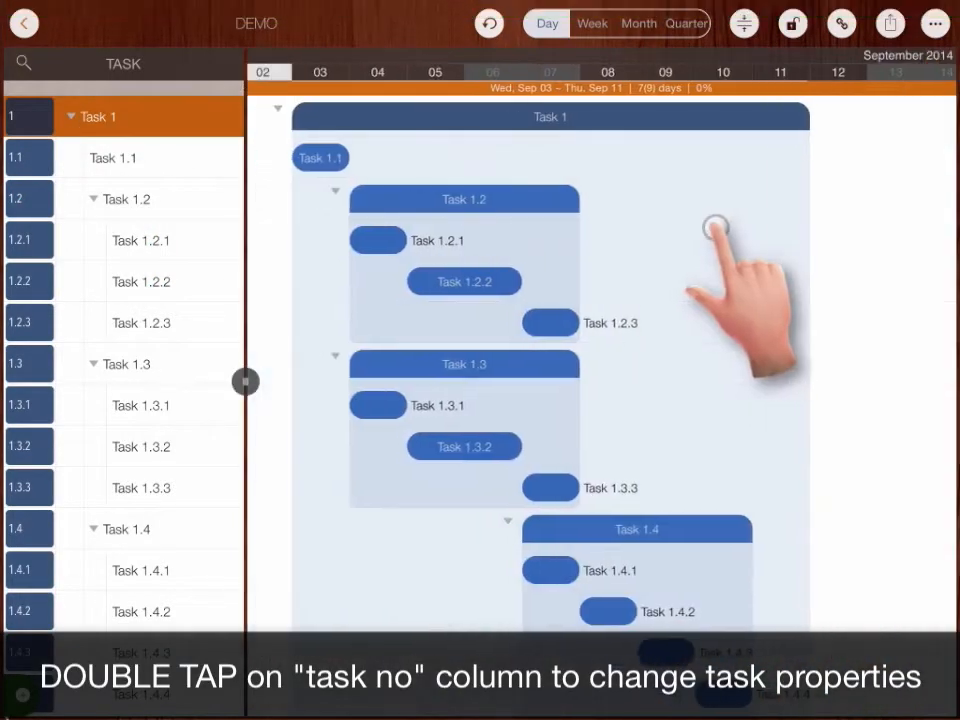
pyautogui.doubleClick(320, 157)
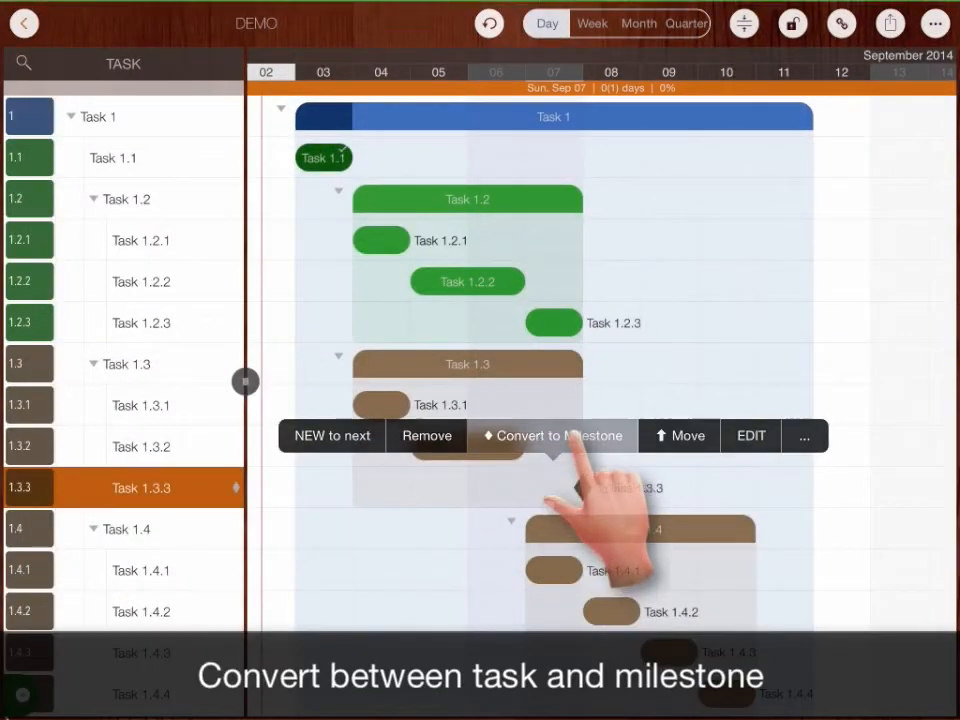
pyautogui.click(552, 436)
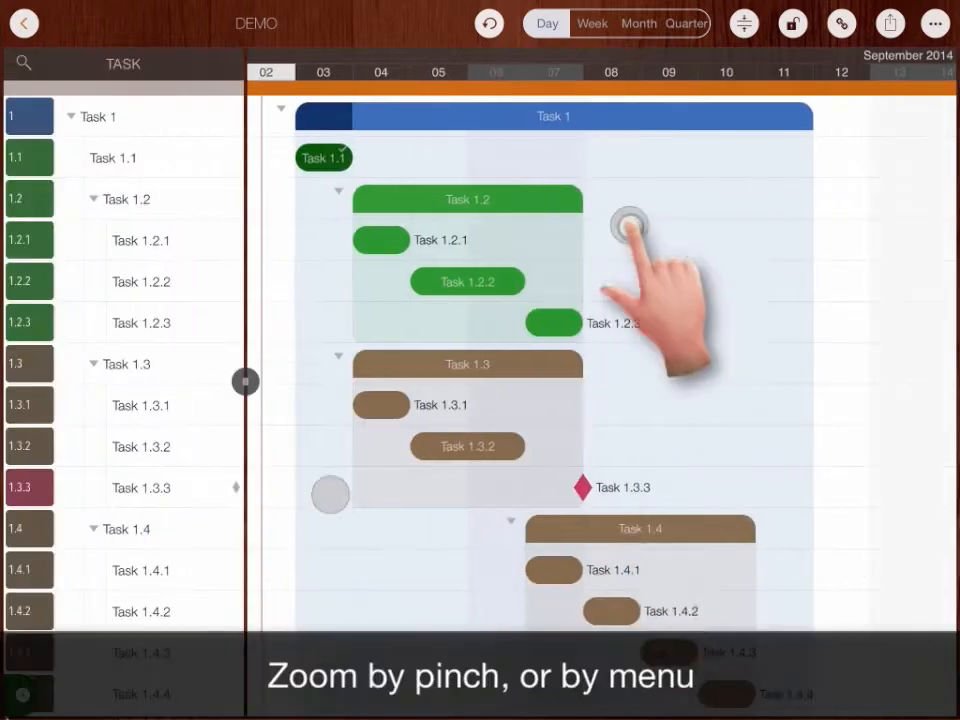
# Zoom the timeline to weeks and back to days, then make task rows compact
pyautogui.click(591, 23)
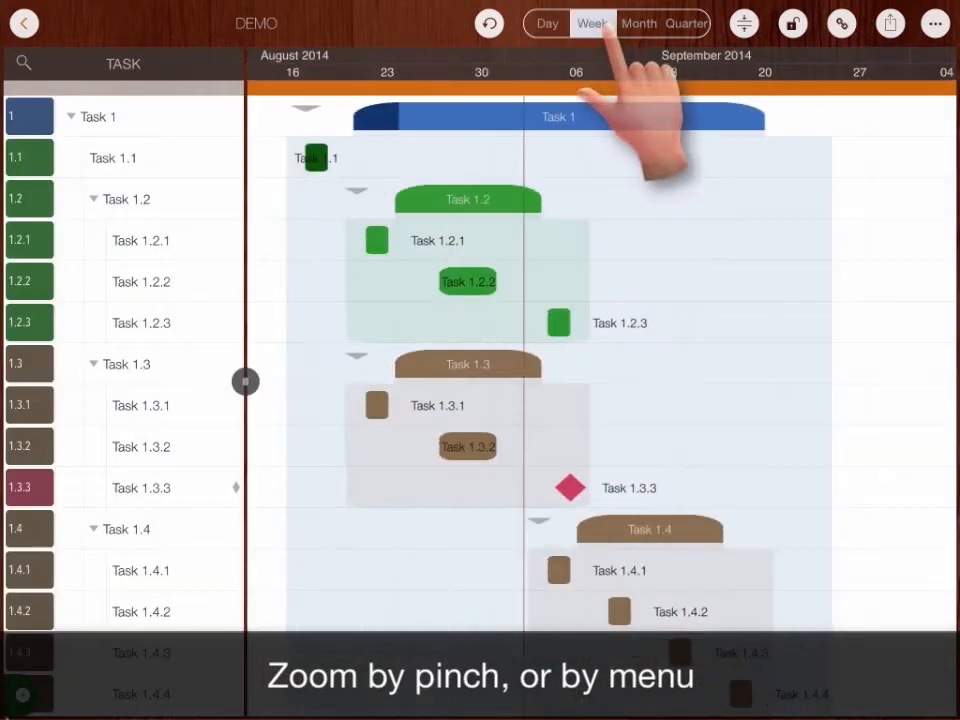
pyautogui.click(546, 23)
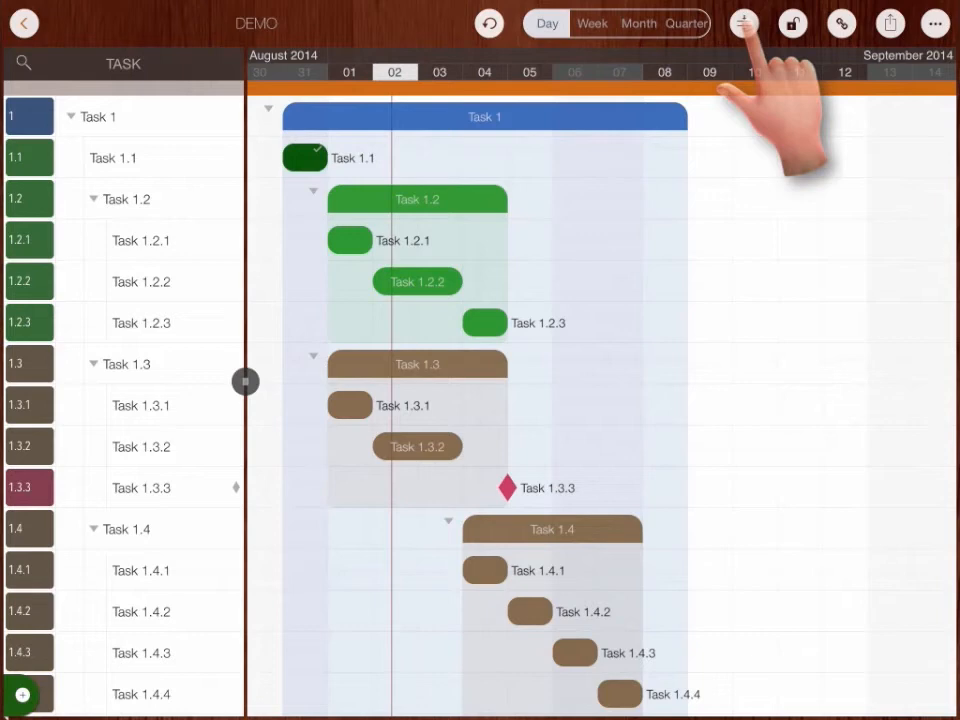
pyautogui.click(741, 22)
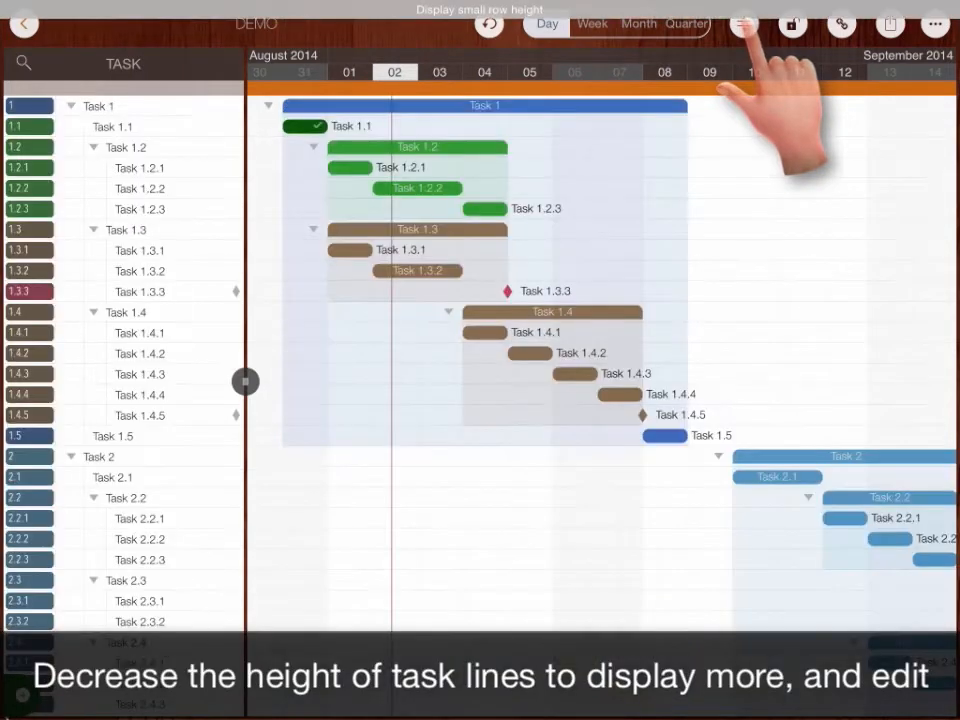
pyautogui.moveTo(485, 209); pyautogui.dragTo(525, 209)
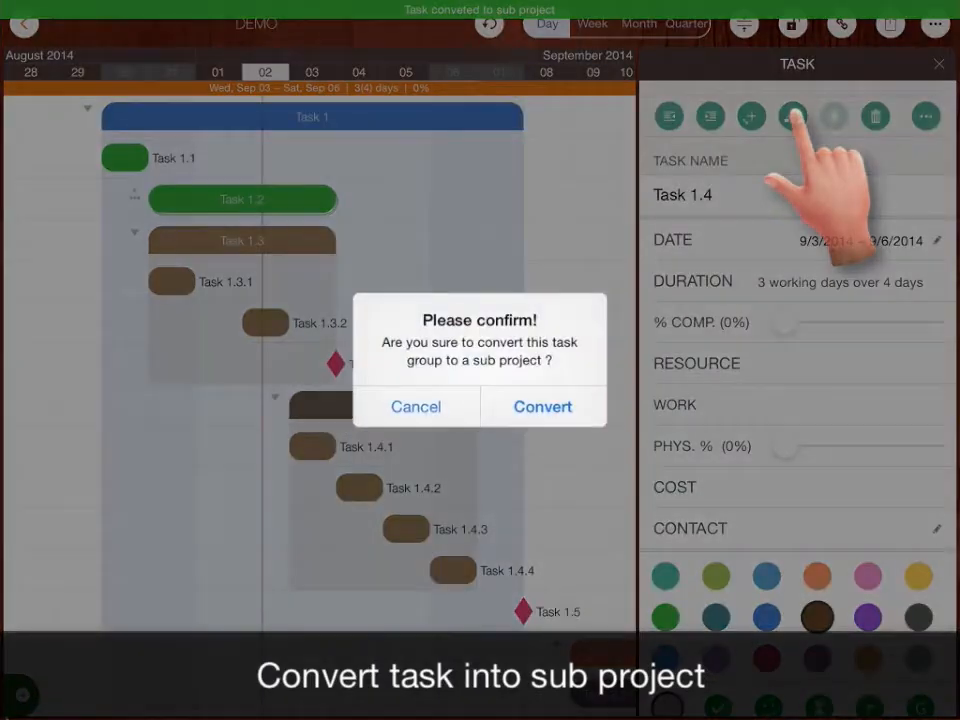
# Confirm Task 1.4 as a subproject and start linking task bars from Task 1.1
pyautogui.click(544, 406)
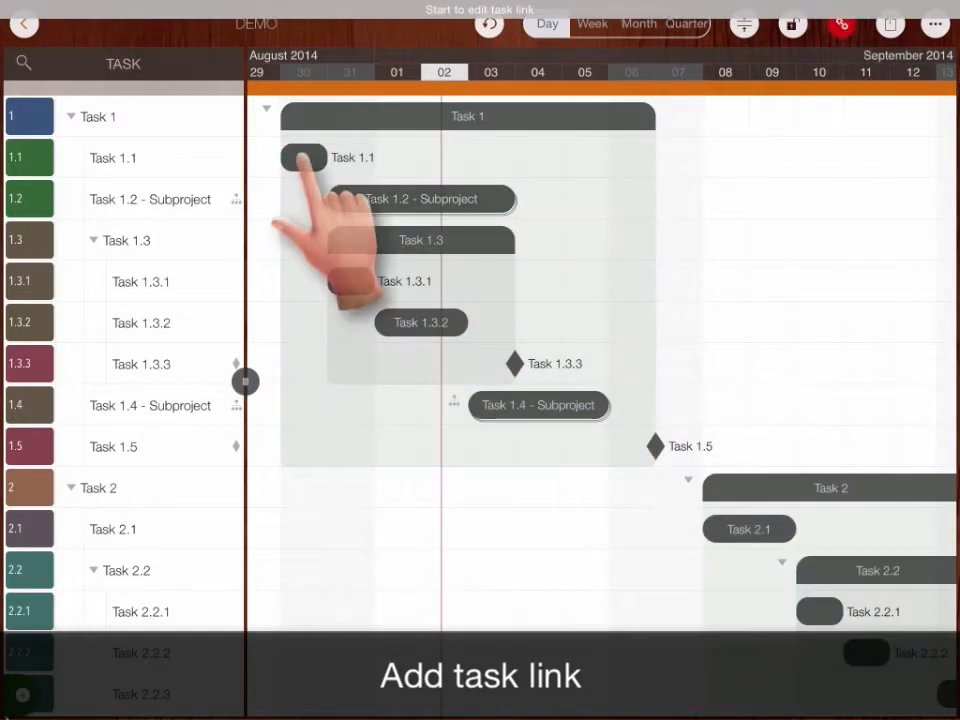
pyautogui.click(303, 158)
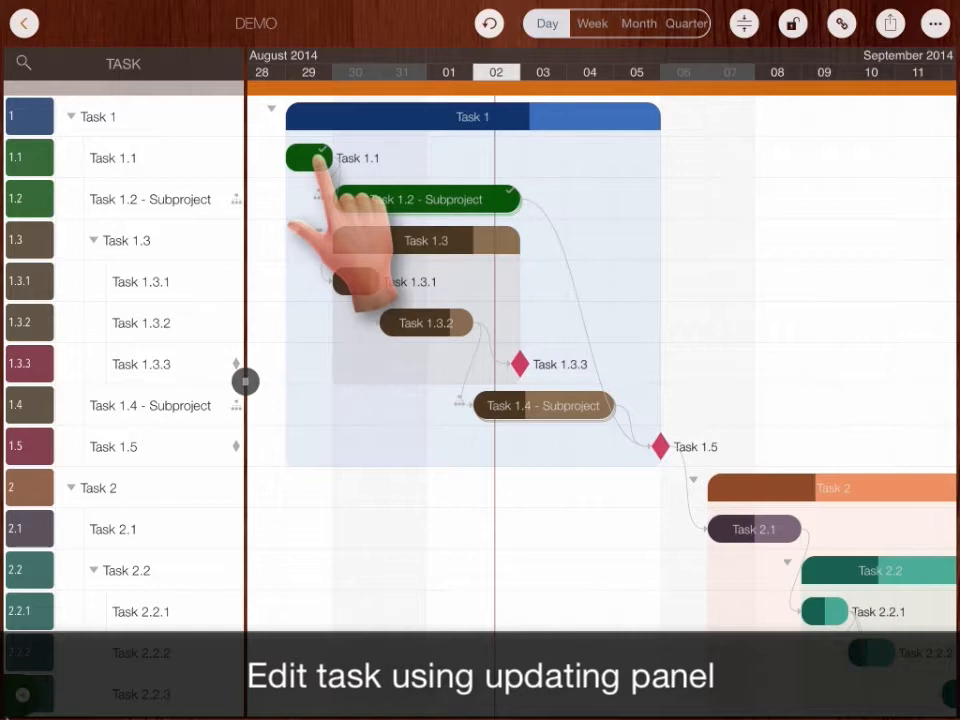
# Assign additional team members as resources to Task 1.1
pyautogui.click(309, 157)
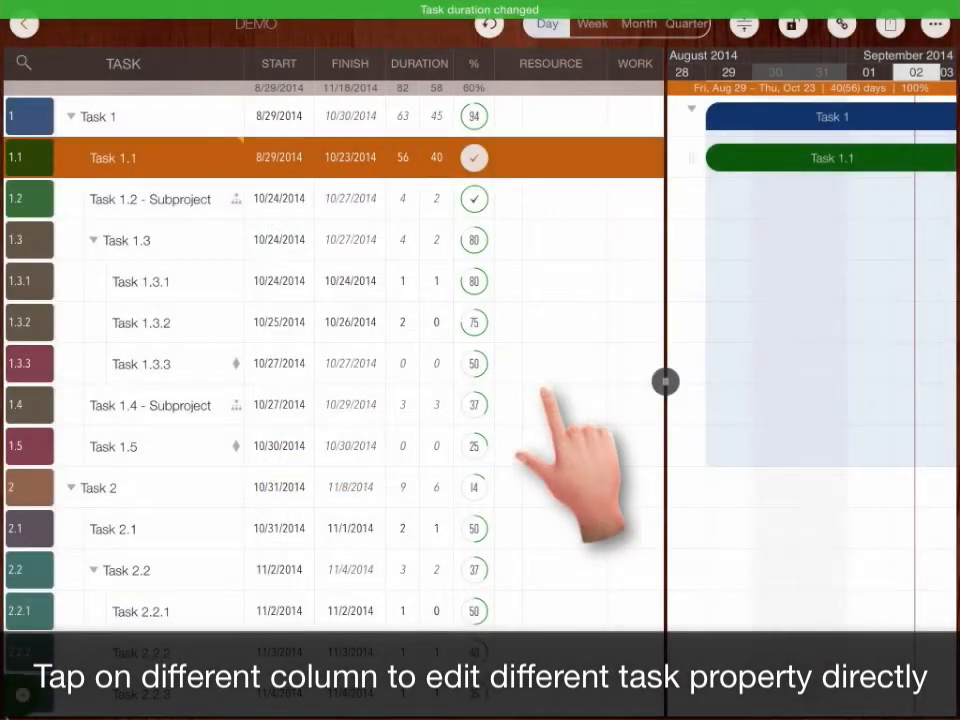
pyautogui.click(550, 157)
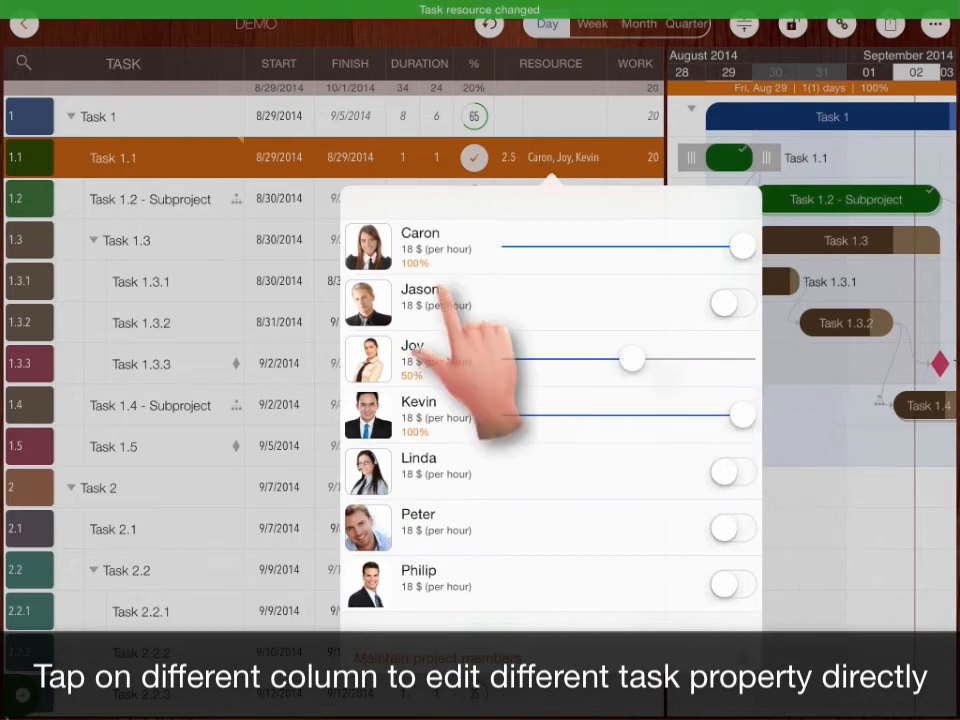
pyautogui.click(723, 245)
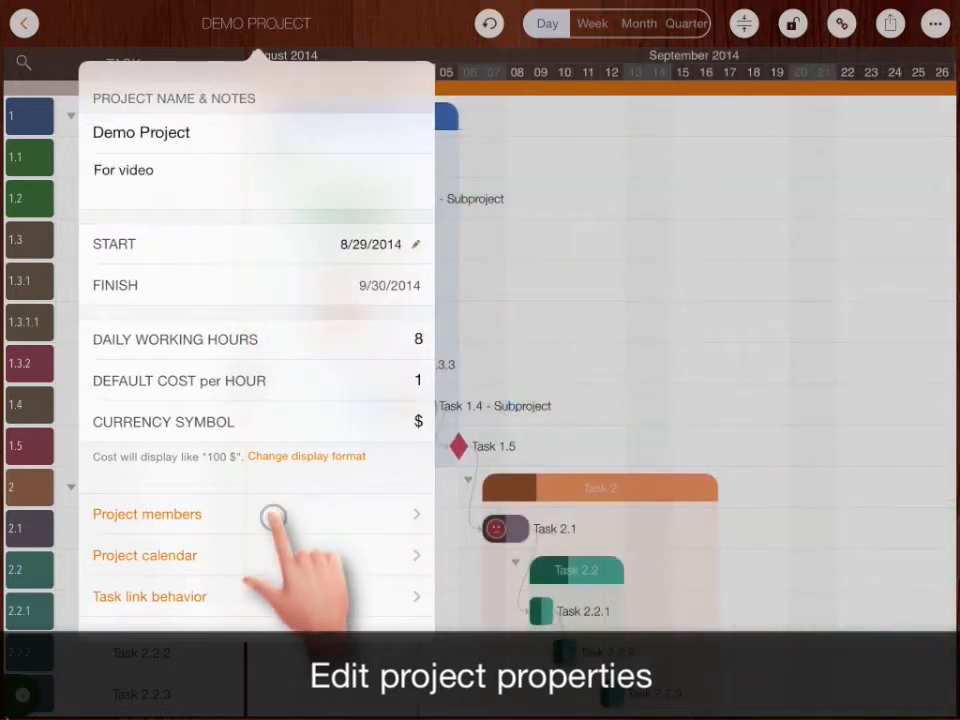
# Mark Monday, September 1, 2014 non-working and review task link behavior settings
pyautogui.click(147, 514)
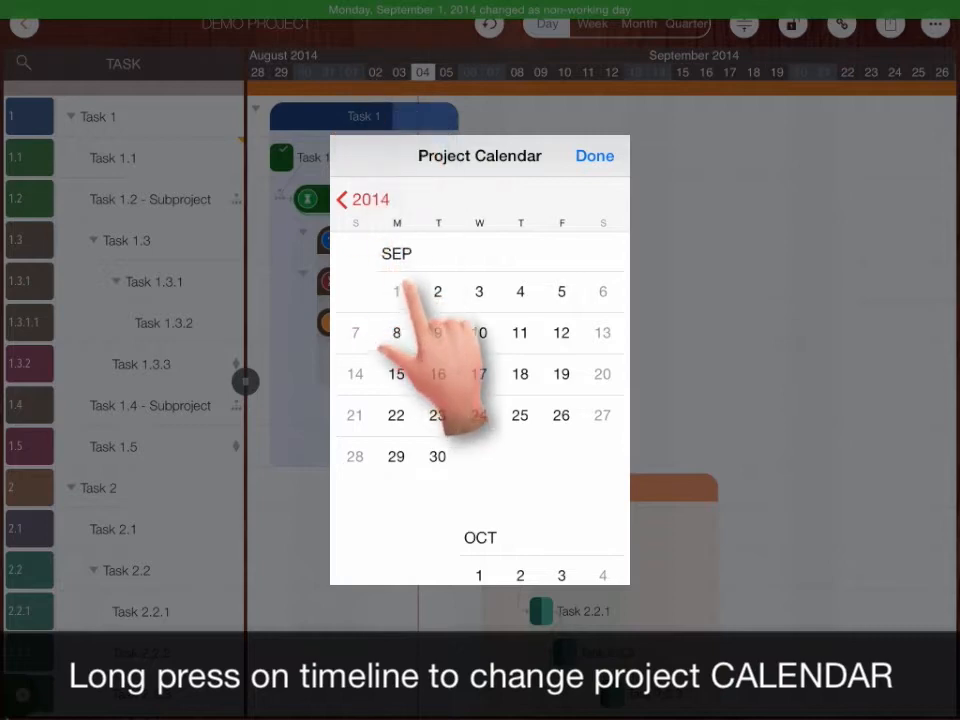
pyautogui.click(594, 155)
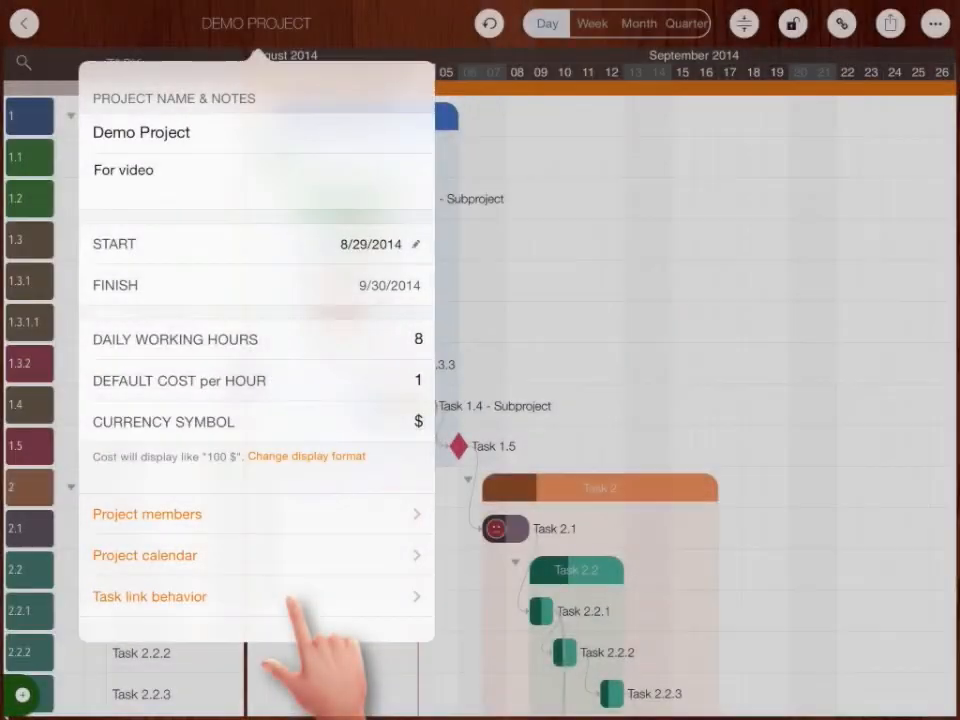
pyautogui.click(149, 596)
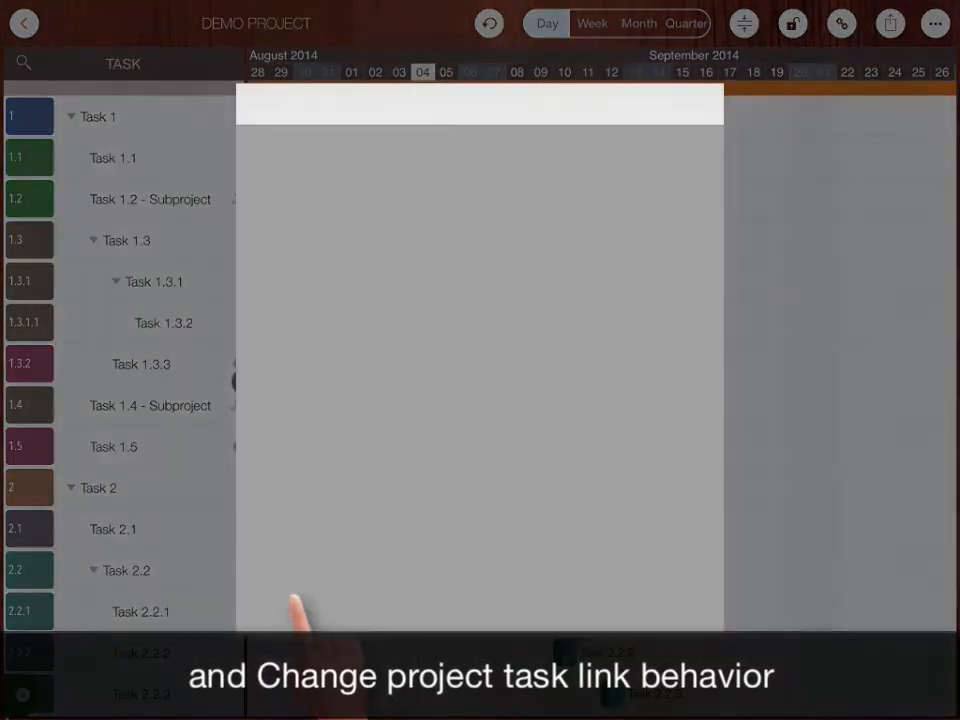
pyautogui.click(886, 22)
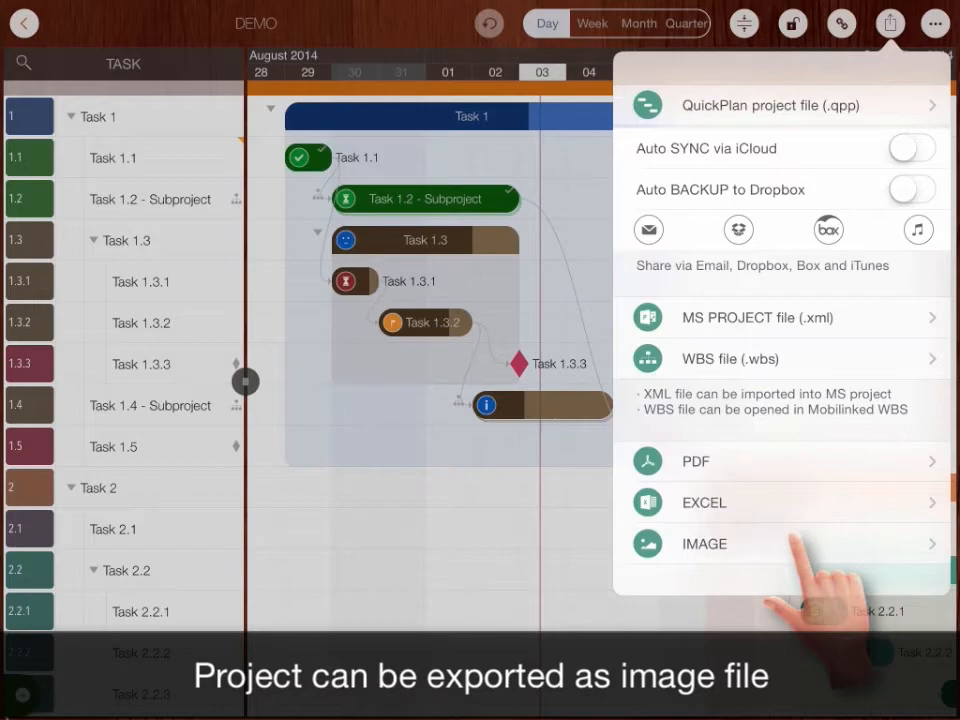
# Review the project's Image, Excel and PDF export options
pyautogui.click(703, 544)
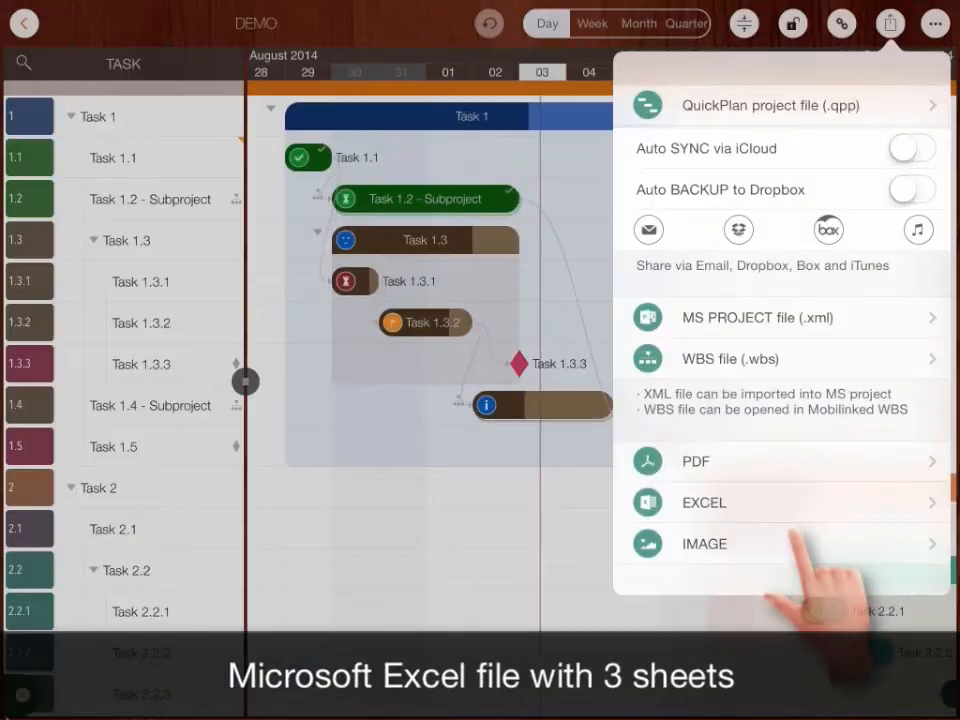
pyautogui.click(703, 502)
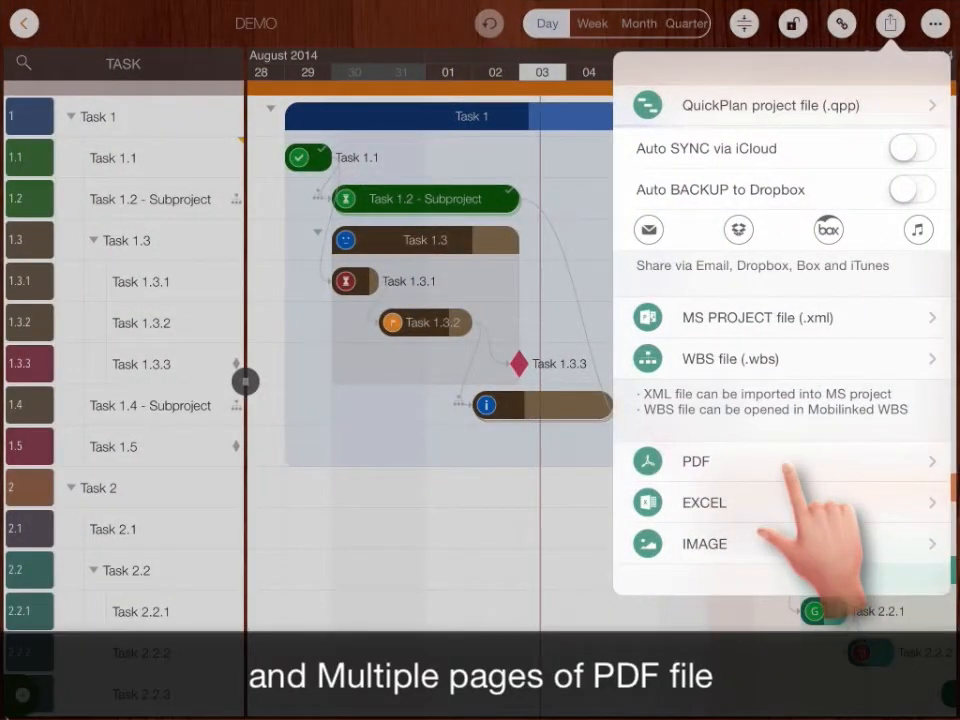
pyautogui.click(696, 461)
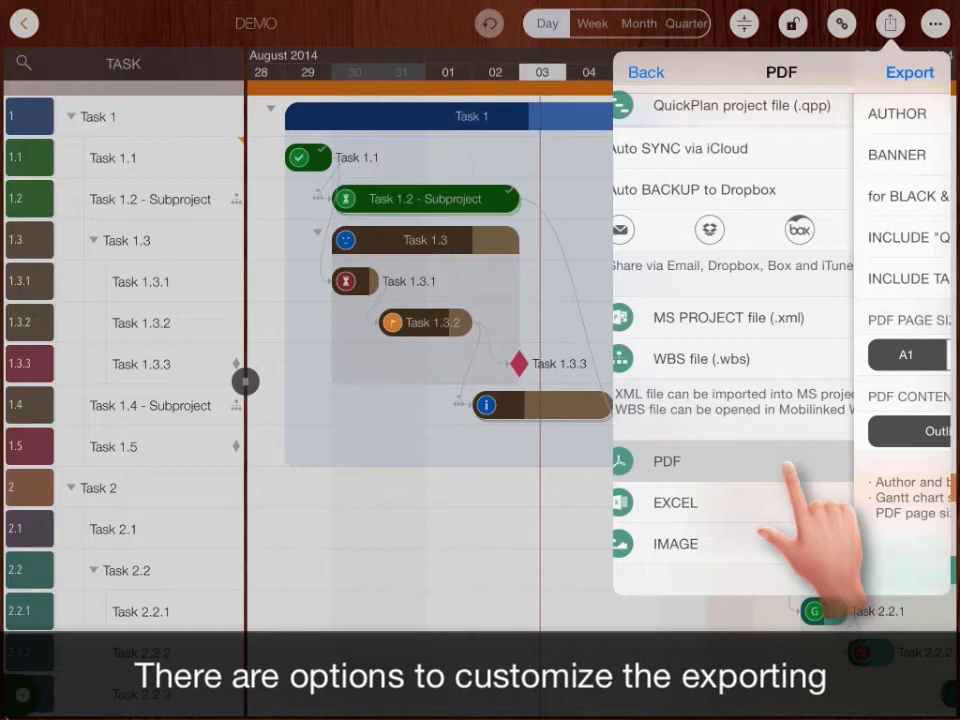
pyautogui.click(646, 72)
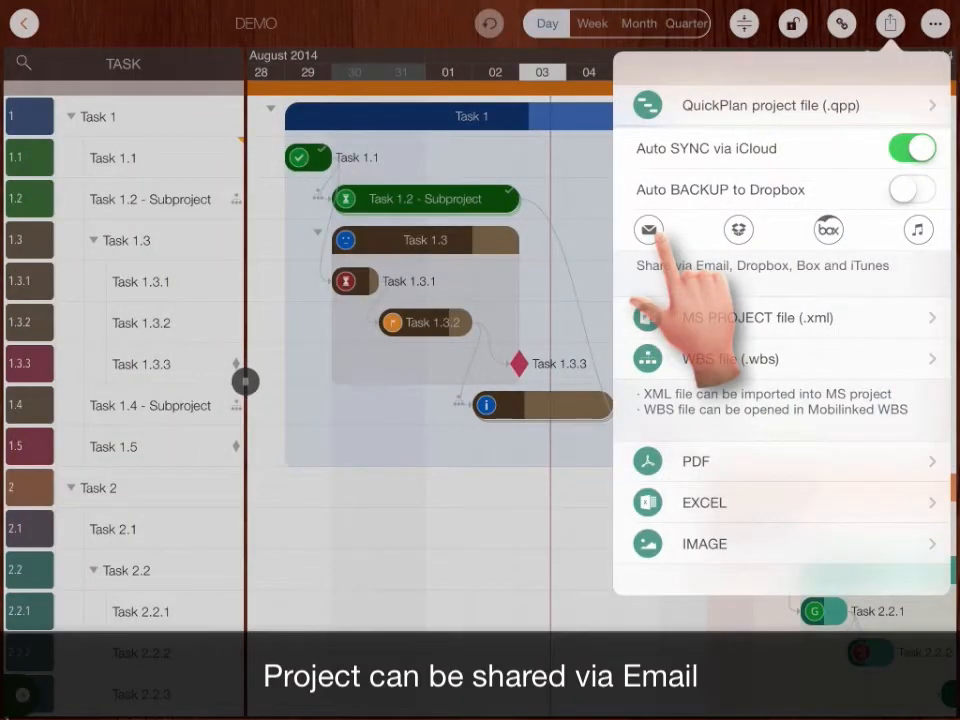
# Email a partial project containing only the selected members' tasks
pyautogui.click(649, 230)
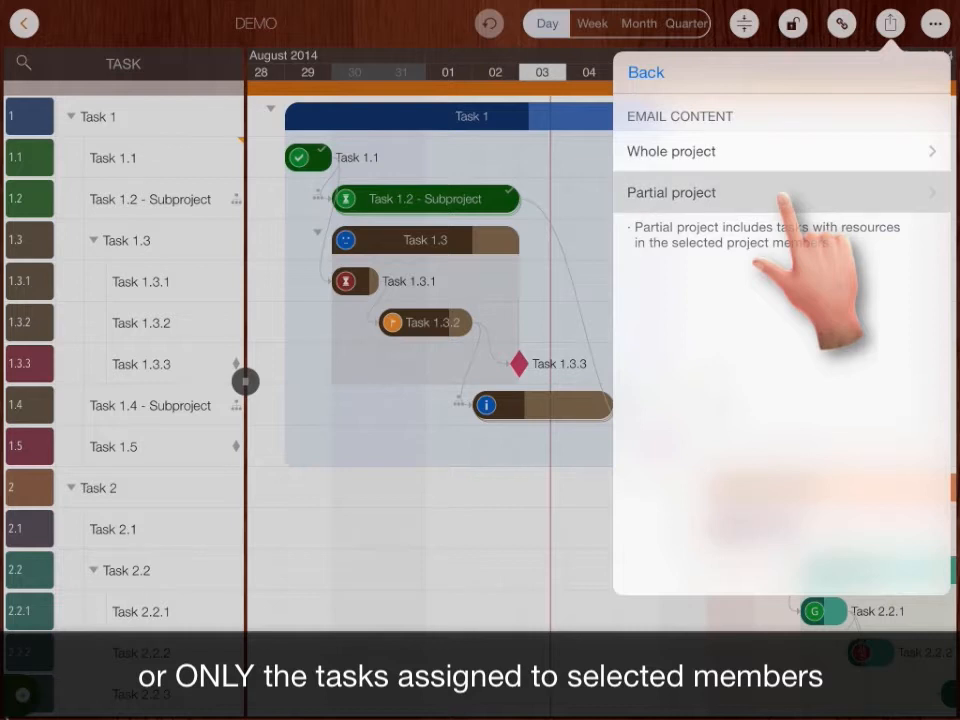
pyautogui.click(670, 192)
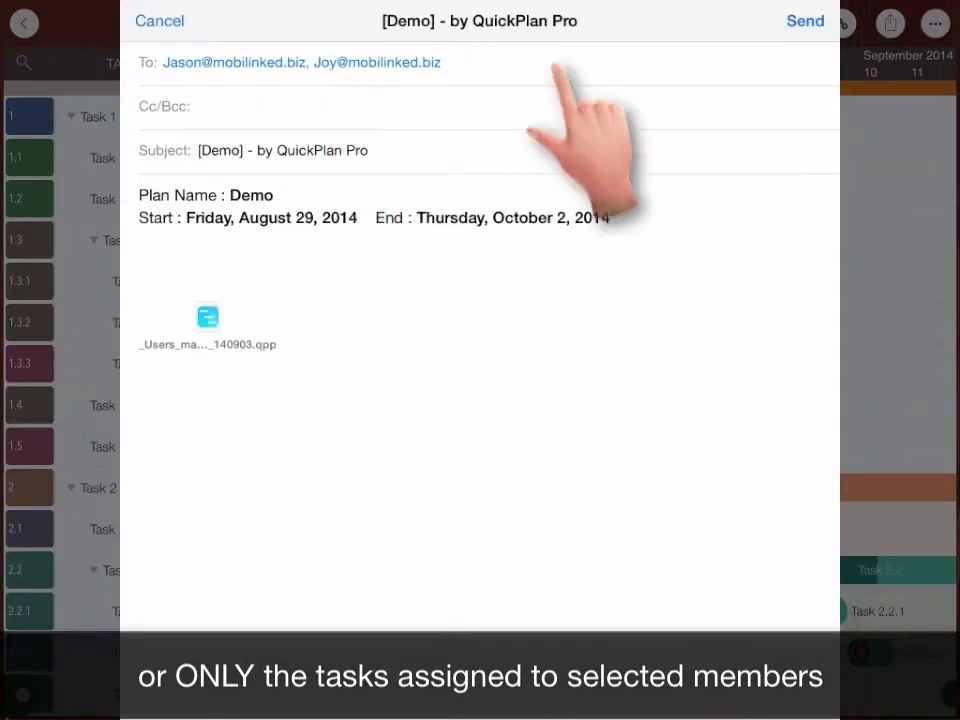
pyautogui.click(160, 21)
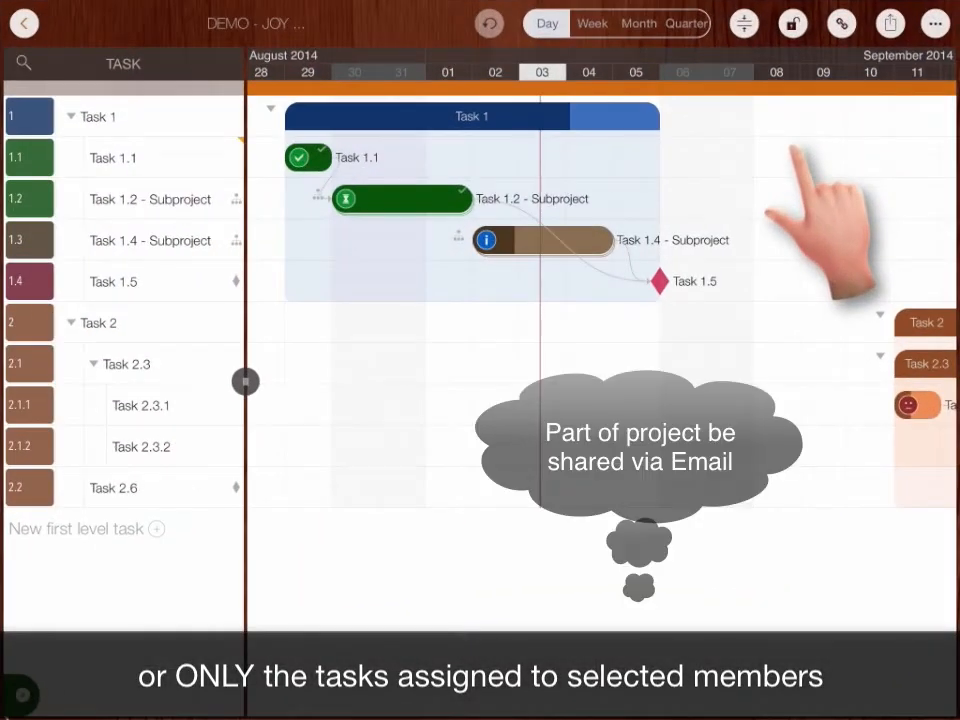
pyautogui.click(888, 23)
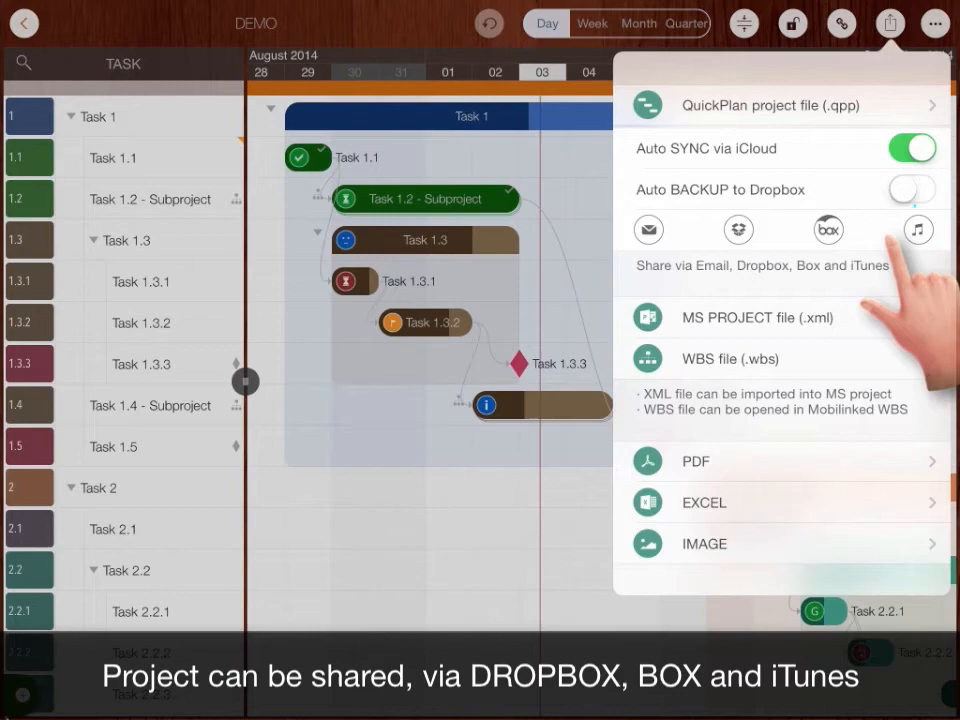
pyautogui.moveTo(738, 230)
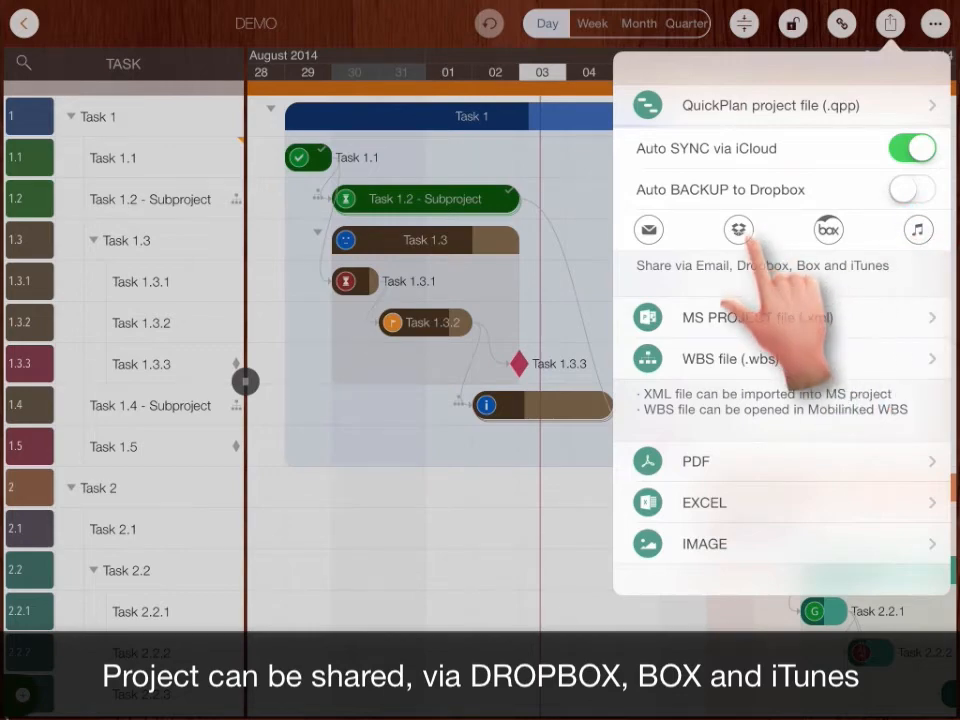
# Import Demo.qpp from Dropbox
pyautogui.click(738, 229)
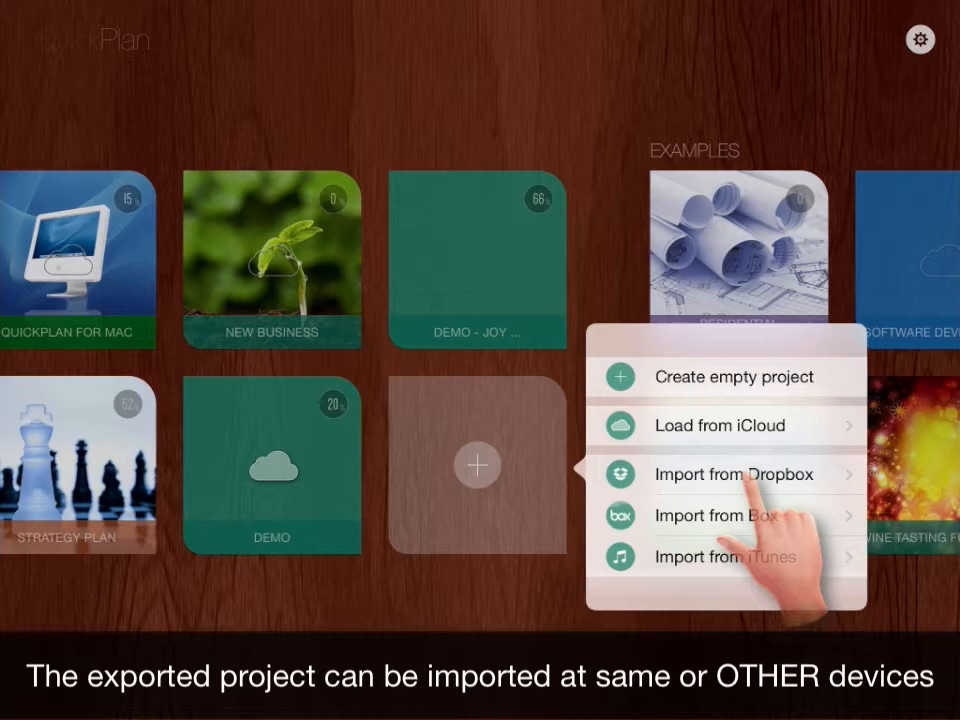
pyautogui.click(733, 474)
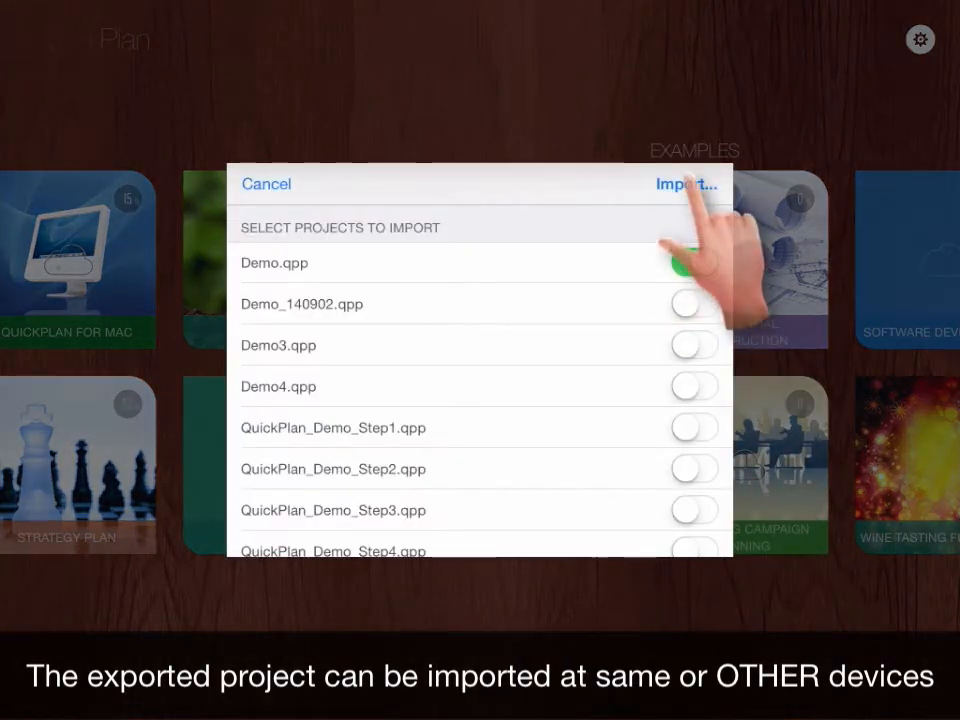
pyautogui.click(686, 185)
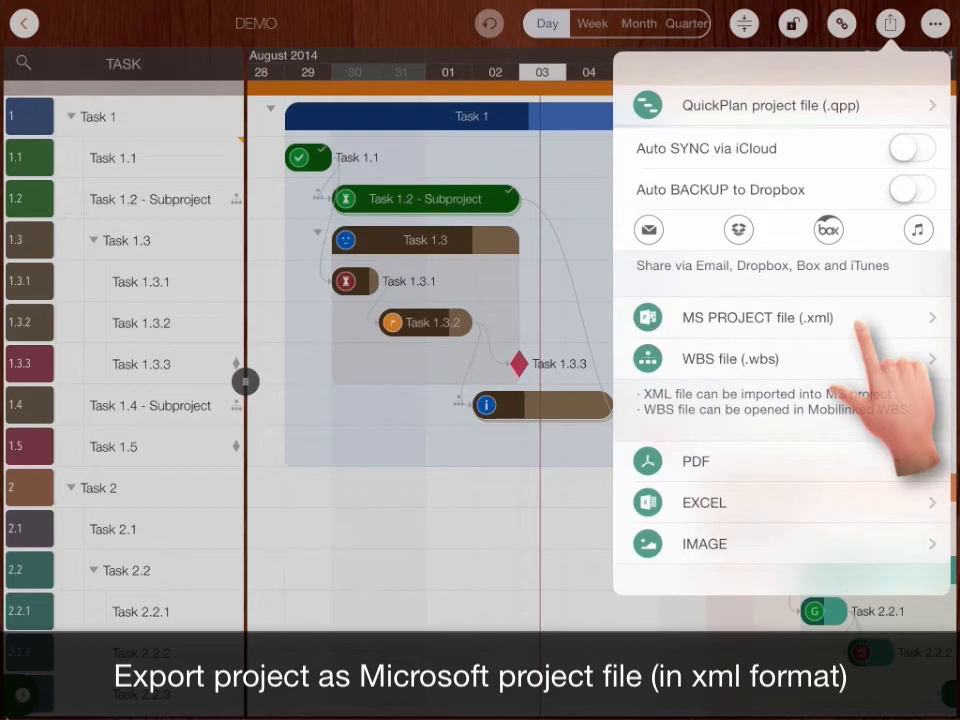
# Export the demo project as an MS Project .xml file and a .wbs file
pyautogui.click(731, 318)
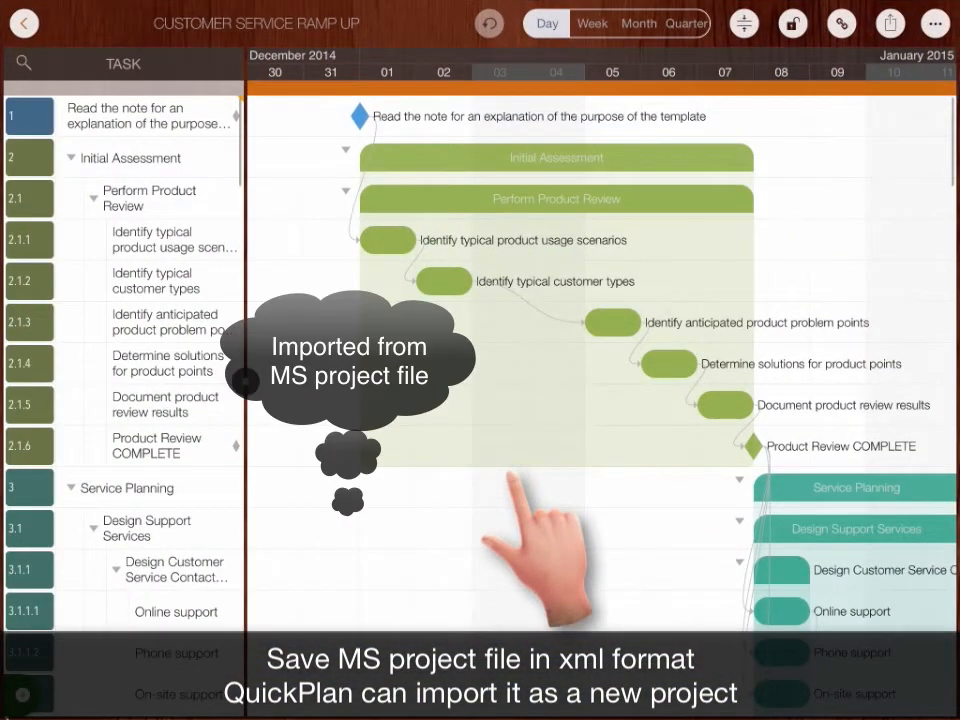
pyautogui.click(886, 23)
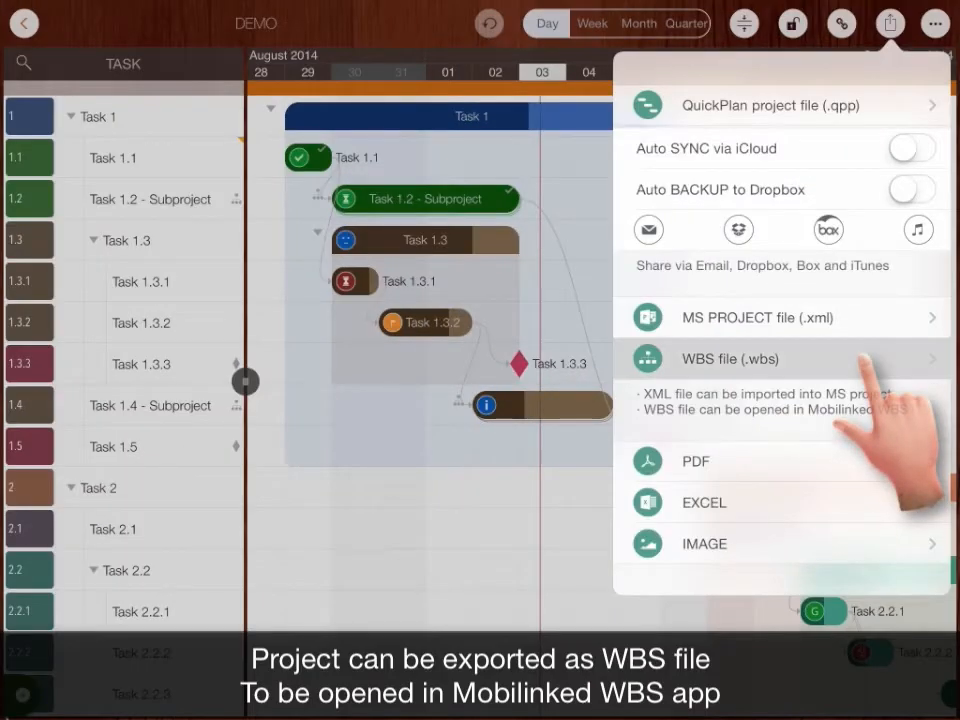
pyautogui.click(886, 23)
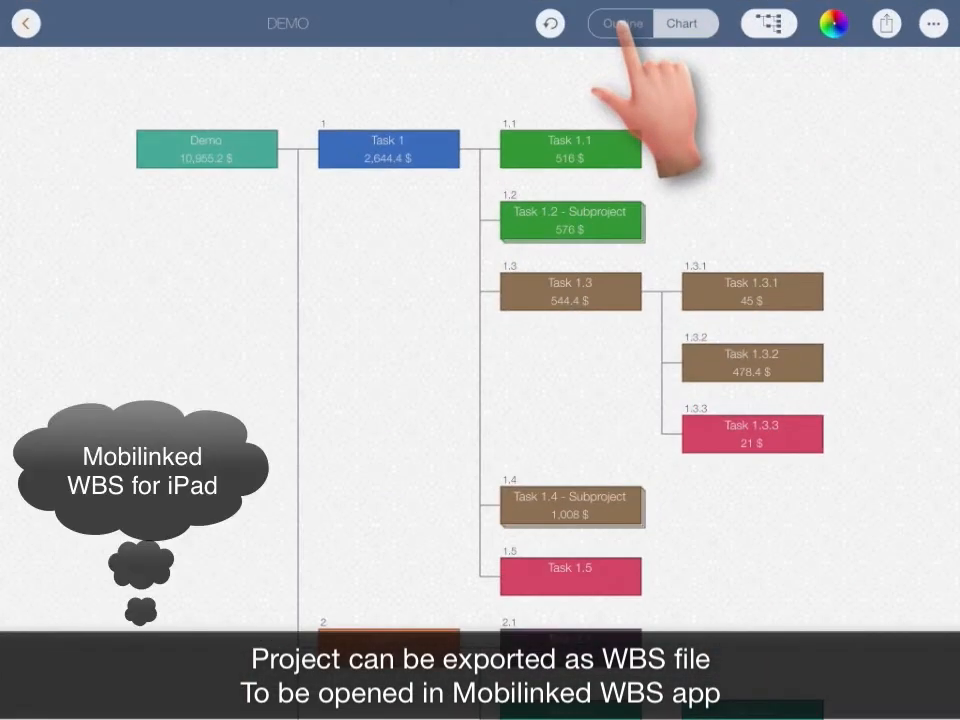
# Toggle the App Development breakdown between outline view and work breakdown chart view
pyautogui.click(618, 22)
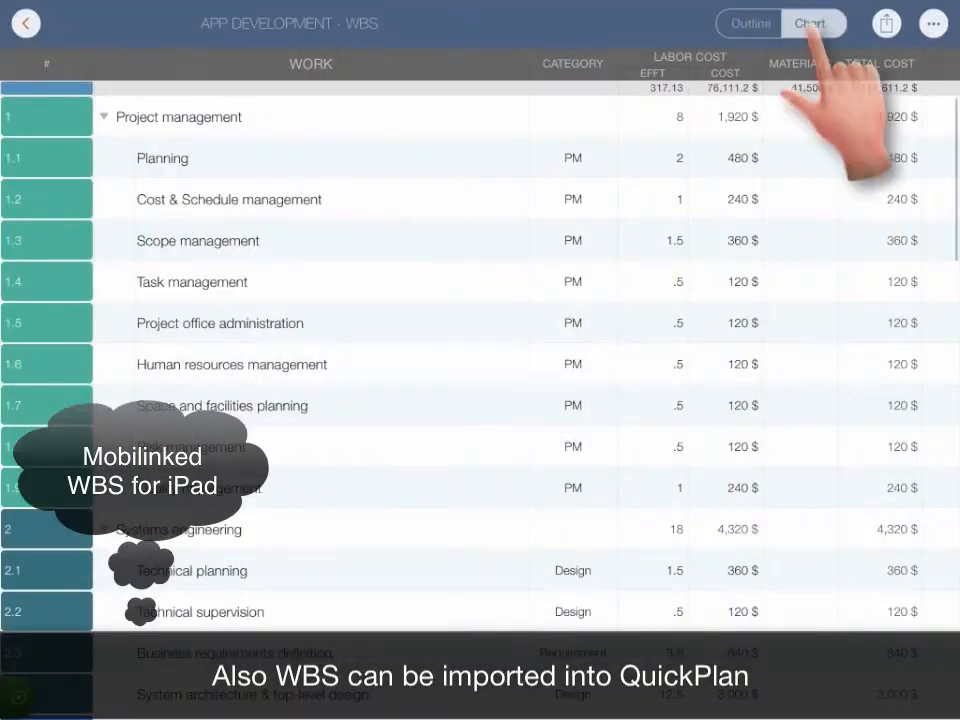
pyautogui.click(812, 23)
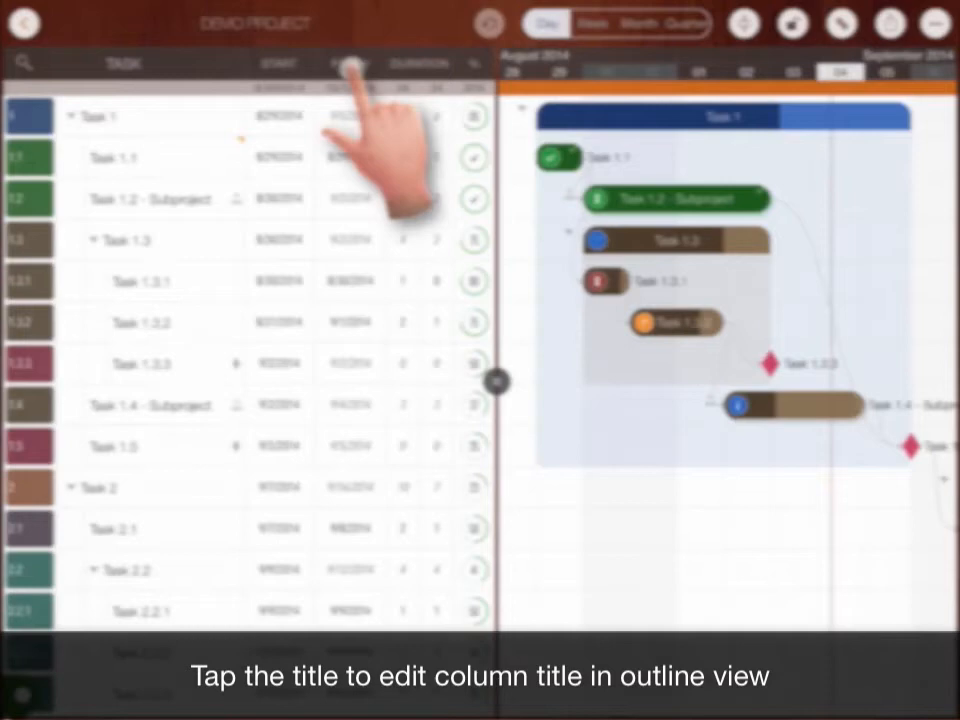
# Show the Materials cost and Total cost outline columns, then open User interface customization
pyautogui.click(349, 63)
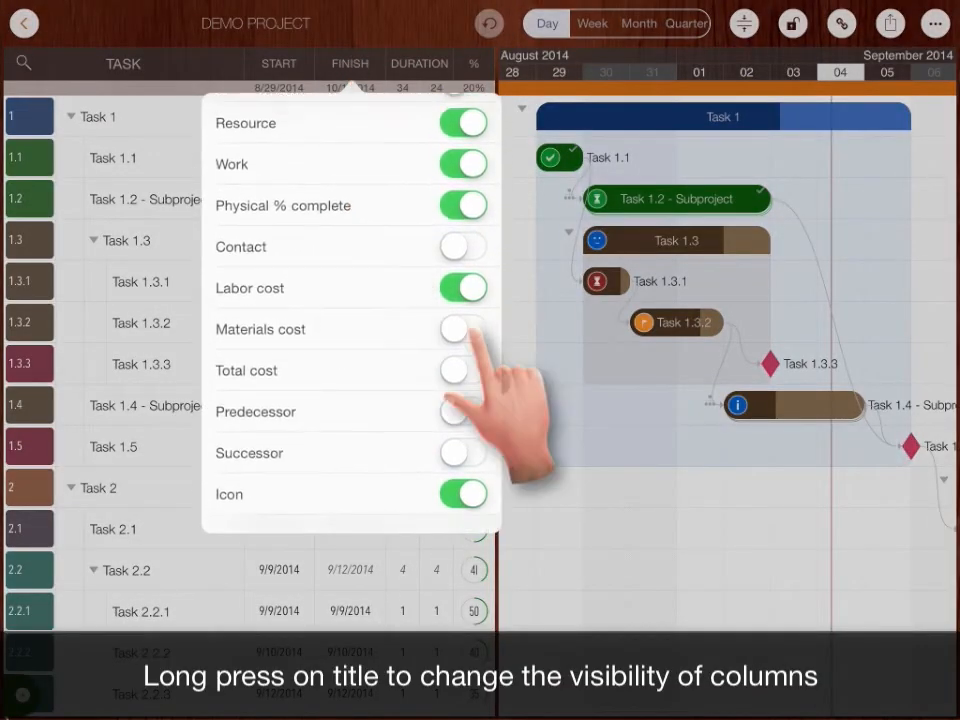
pyautogui.click(463, 370)
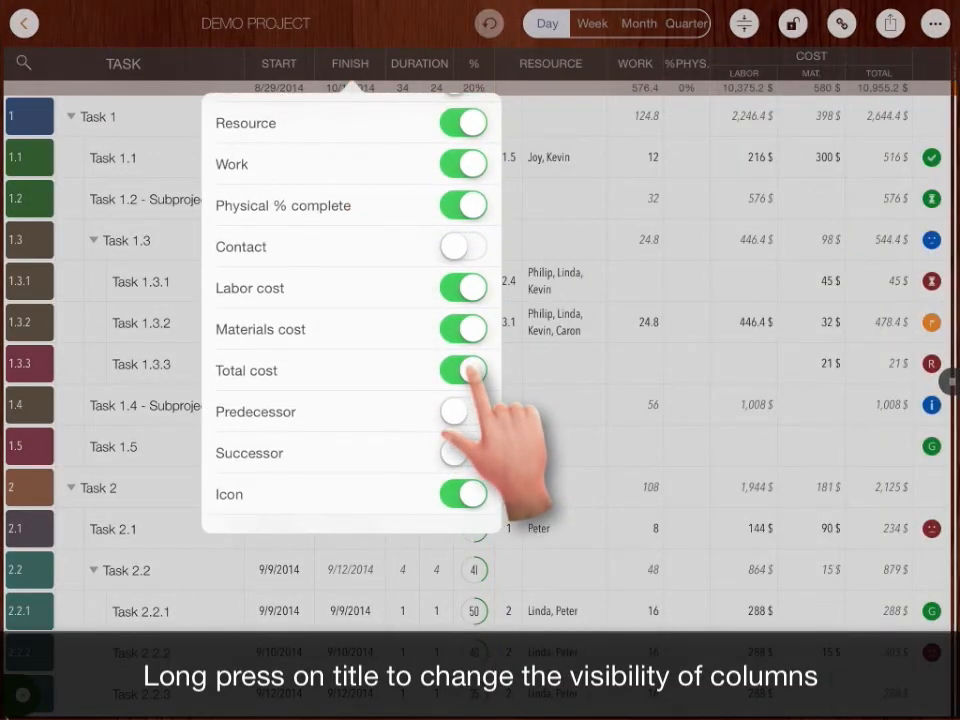
pyautogui.click(933, 23)
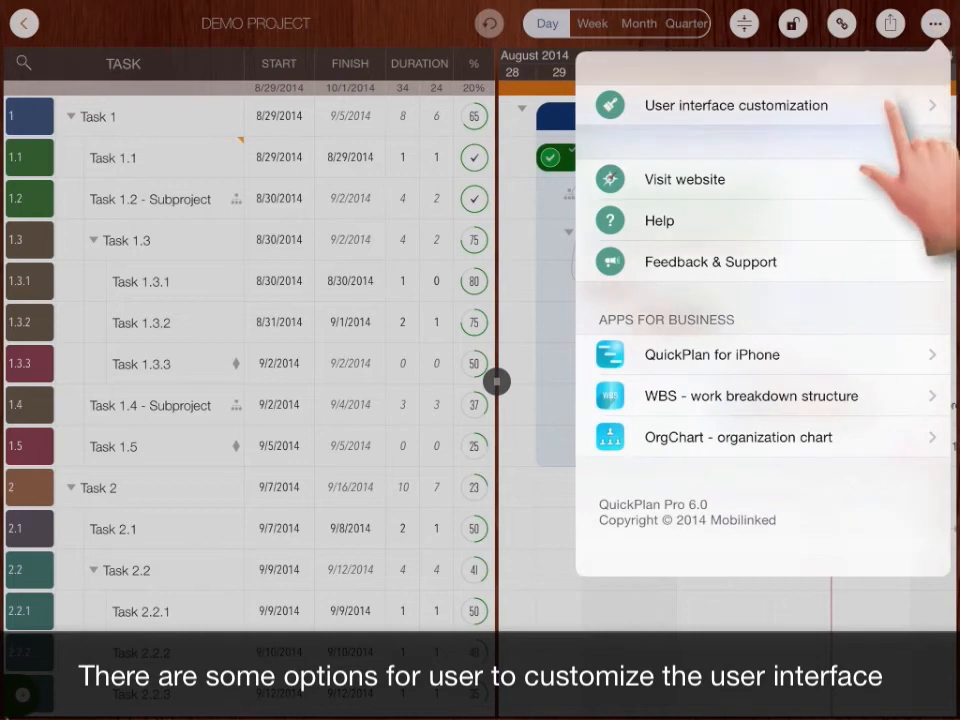
pyautogui.click(738, 105)
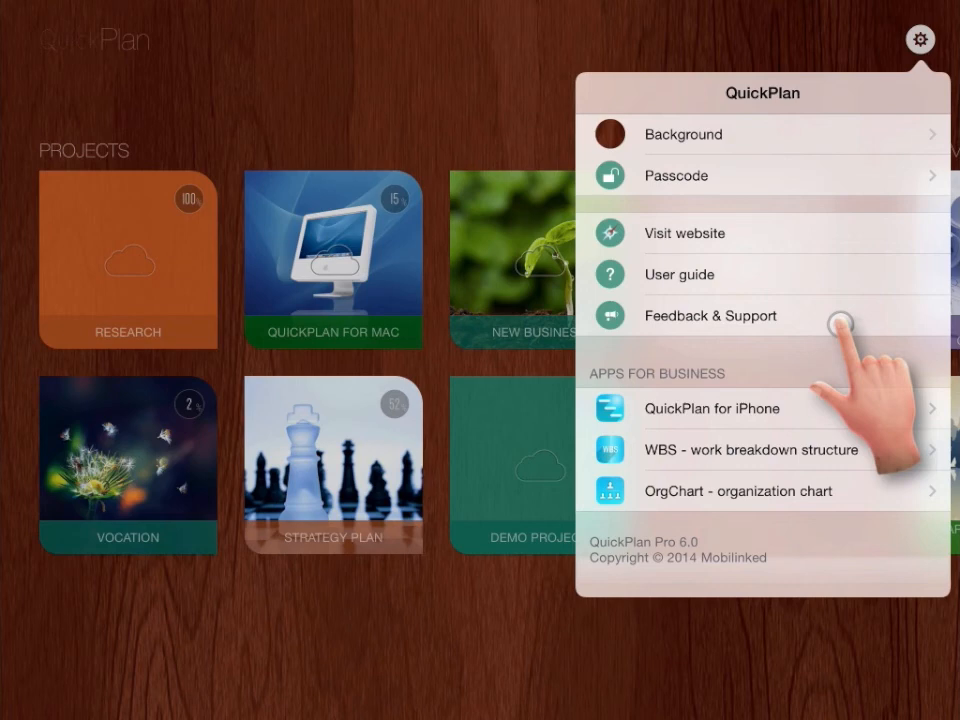
# Go to Feedback & Support from the settings menu
pyautogui.click(711, 315)
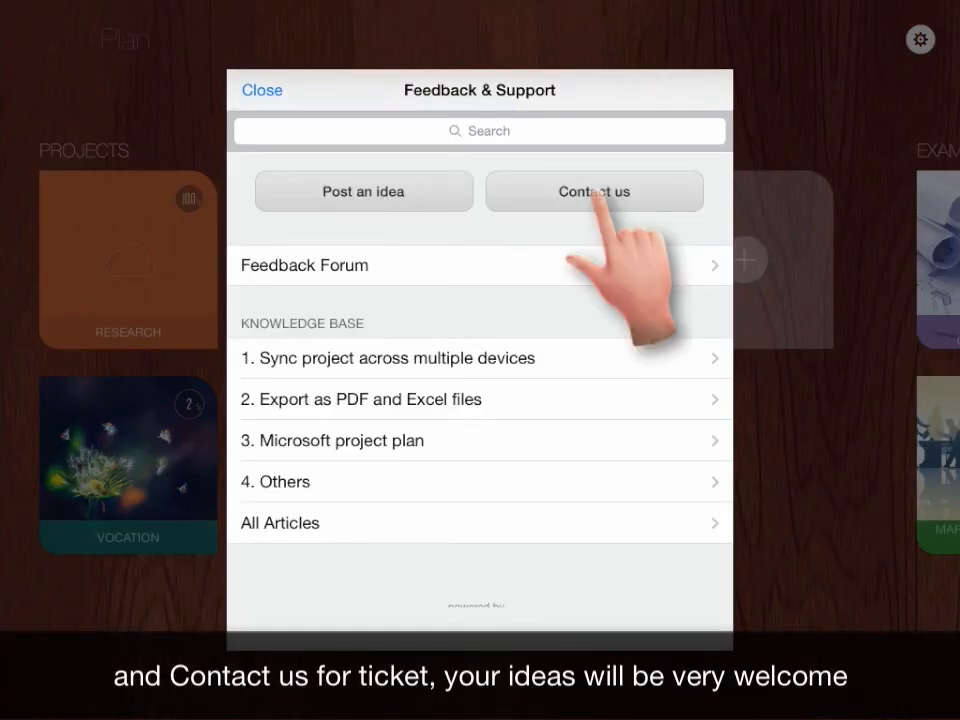